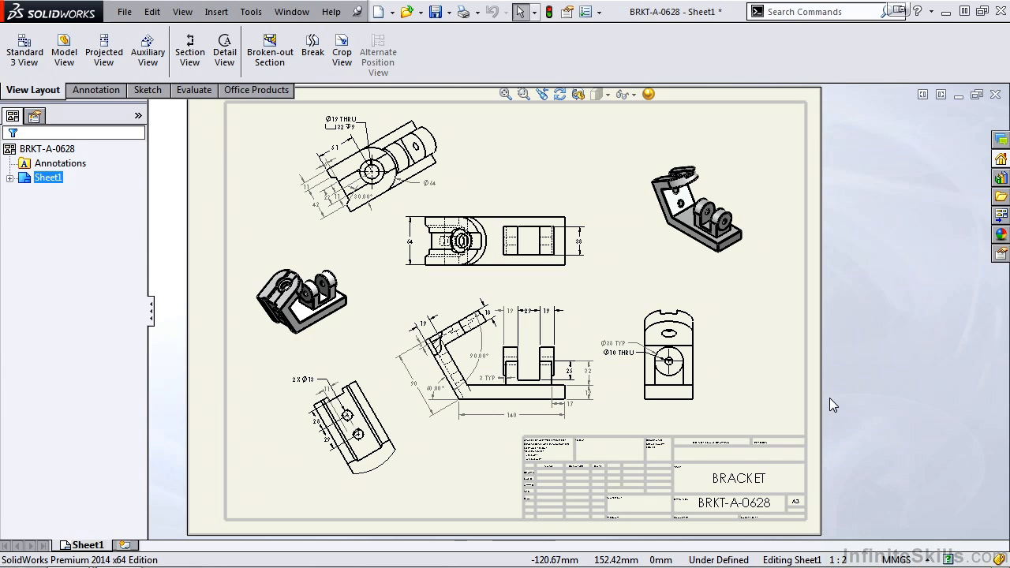
Tile the BRKT-A-0628 drawing and the Angle Bracket part vertically, side by side.
{"action": "left_click", "coordinate": [696, 202]}
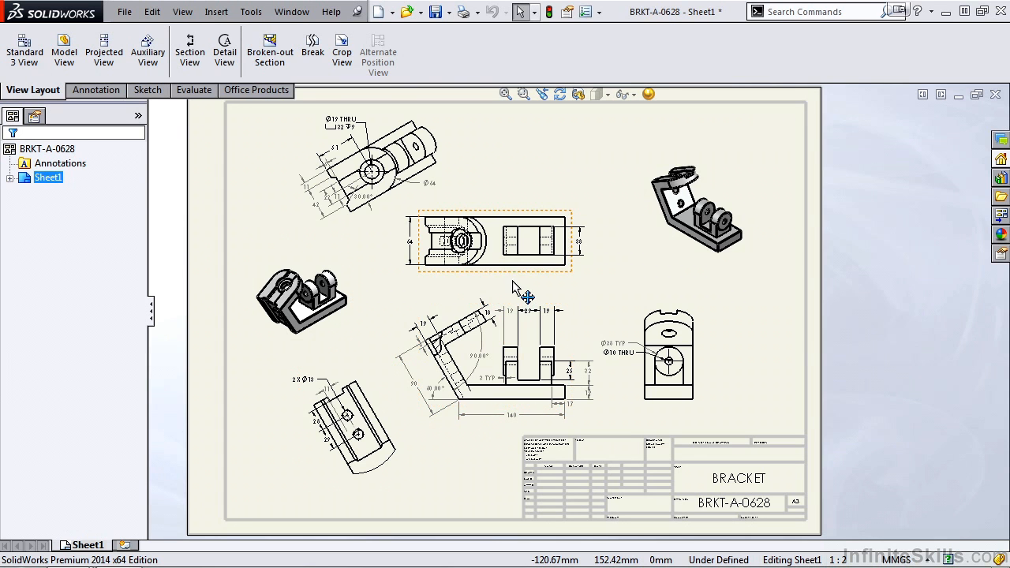
{"action": "left_click", "coordinate": [669, 355]}
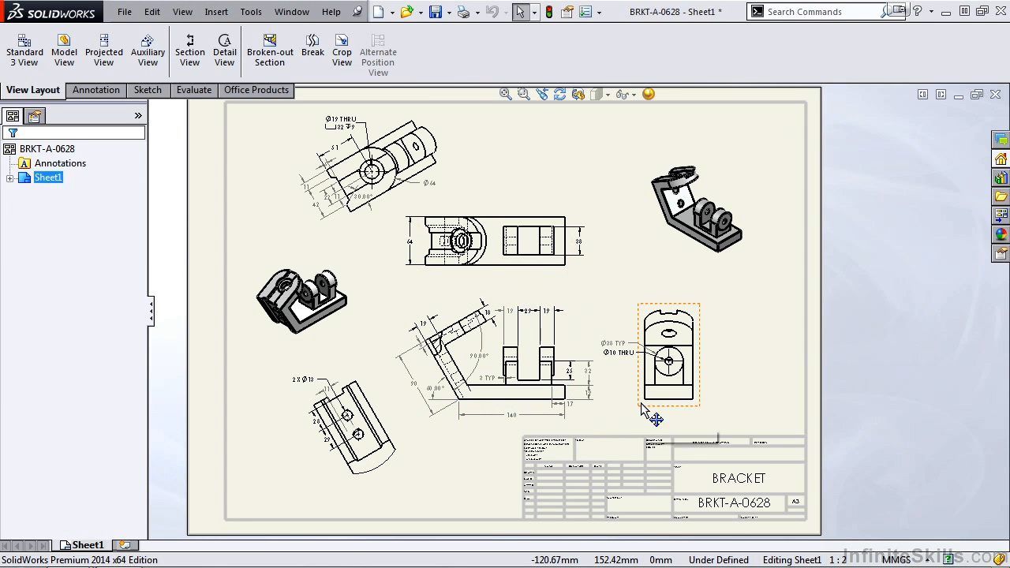
{"action": "mouse_move", "coordinate": [394, 454]}
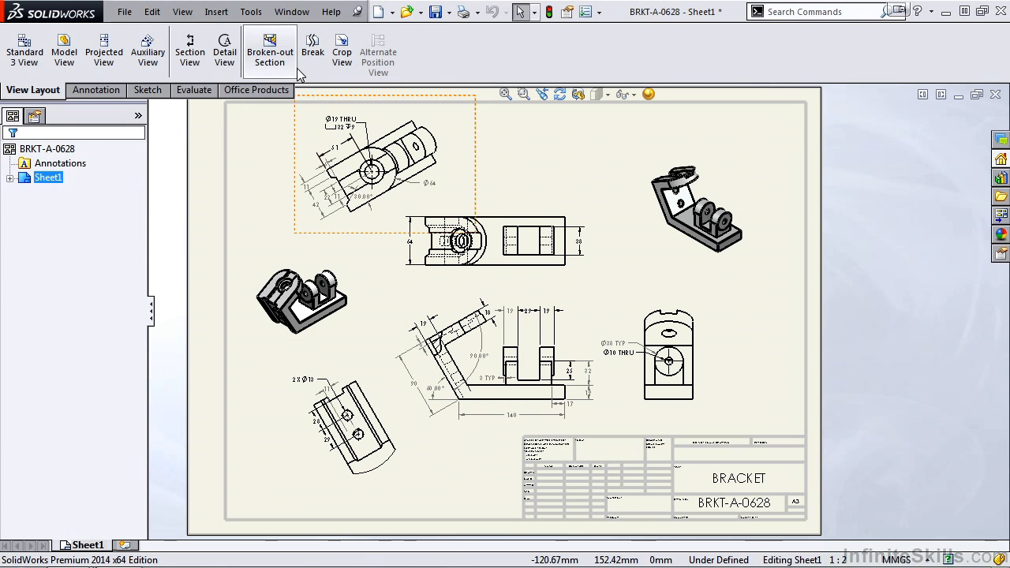
{"action": "left_click", "coordinate": [290, 11]}
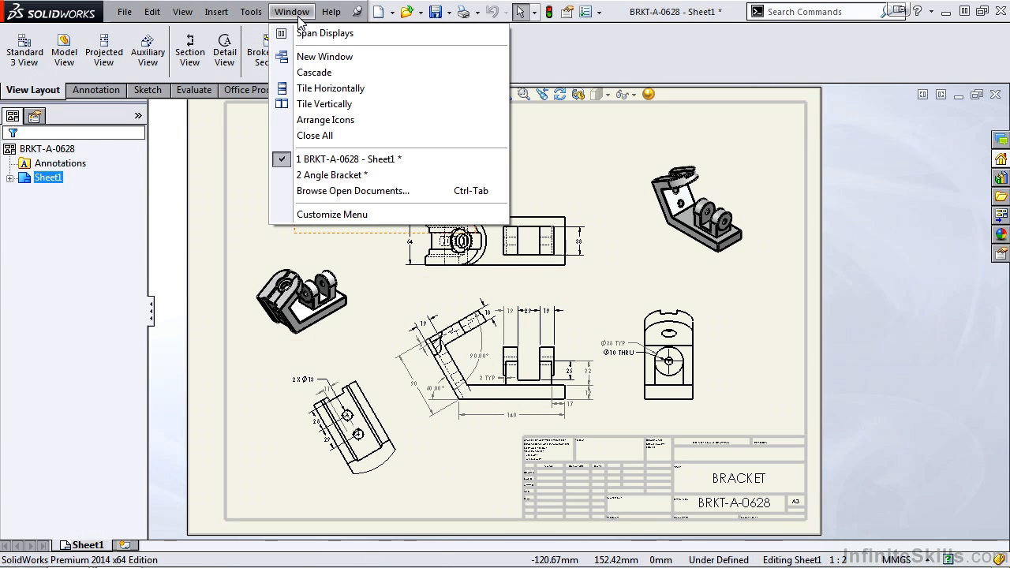
{"action": "mouse_move", "coordinate": [326, 104]}
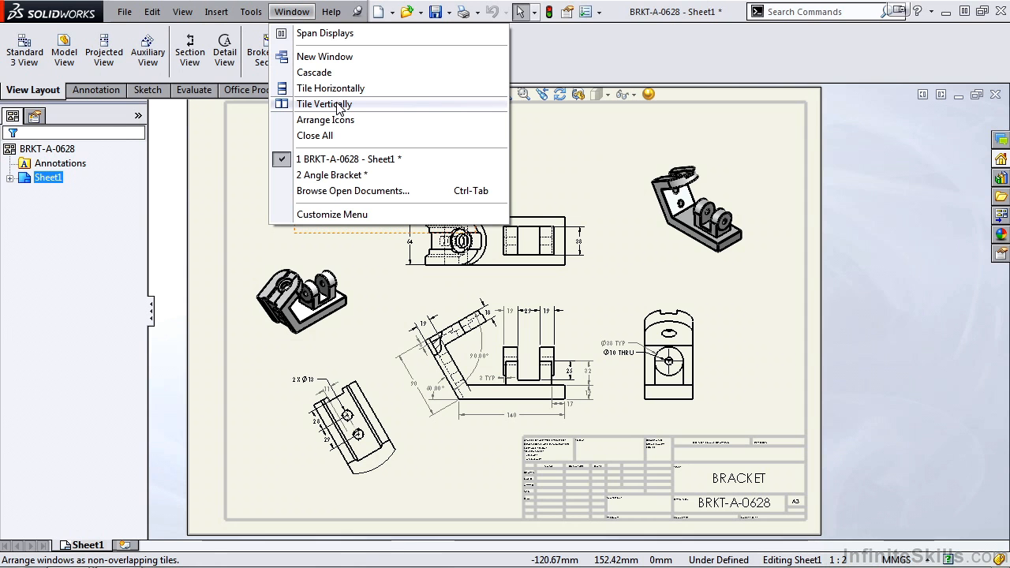
{"action": "left_click", "coordinate": [325, 104]}
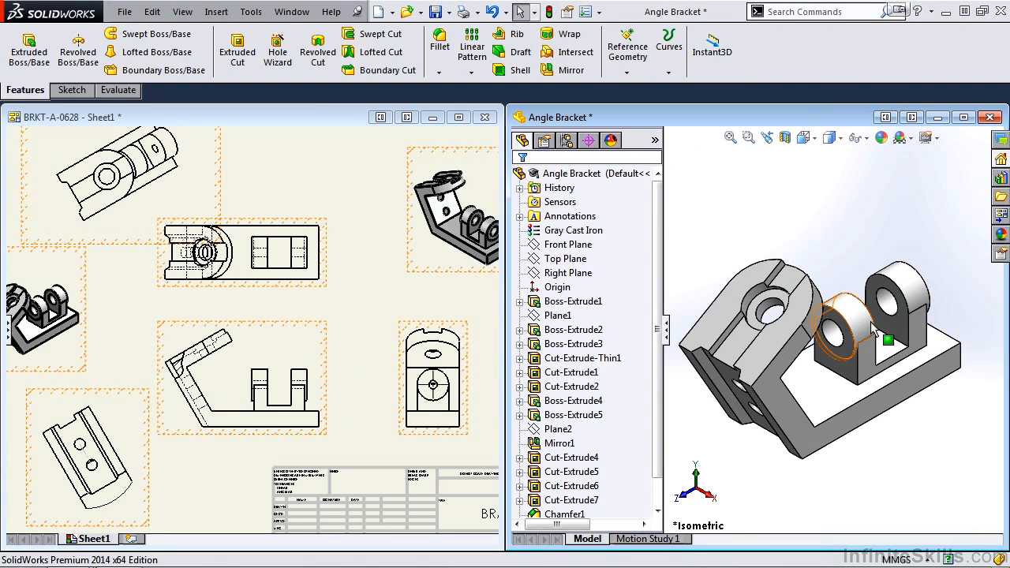
{"action": "mouse_move", "coordinate": [844, 339]}
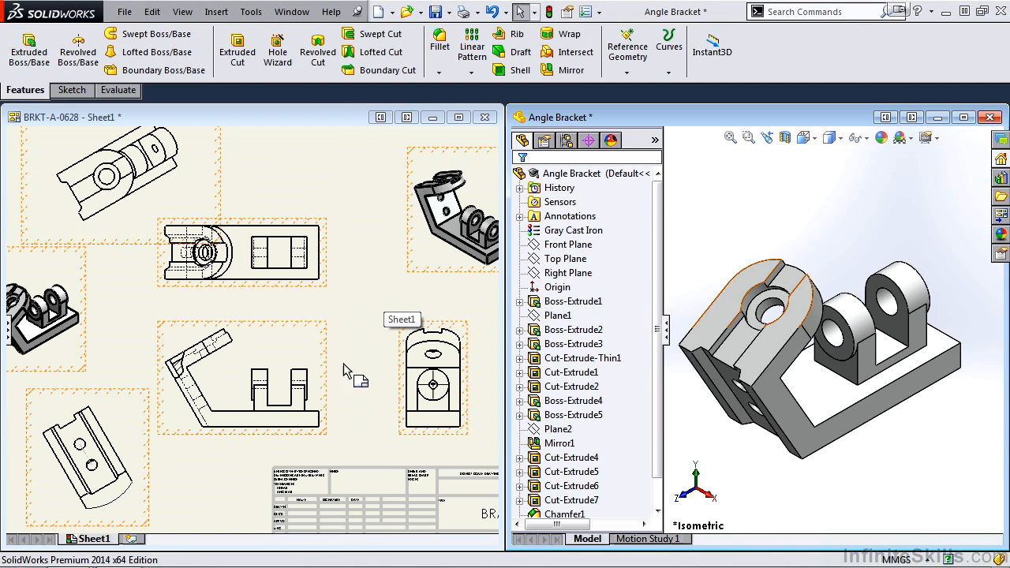
{"action": "mouse_move", "coordinate": [360, 435]}
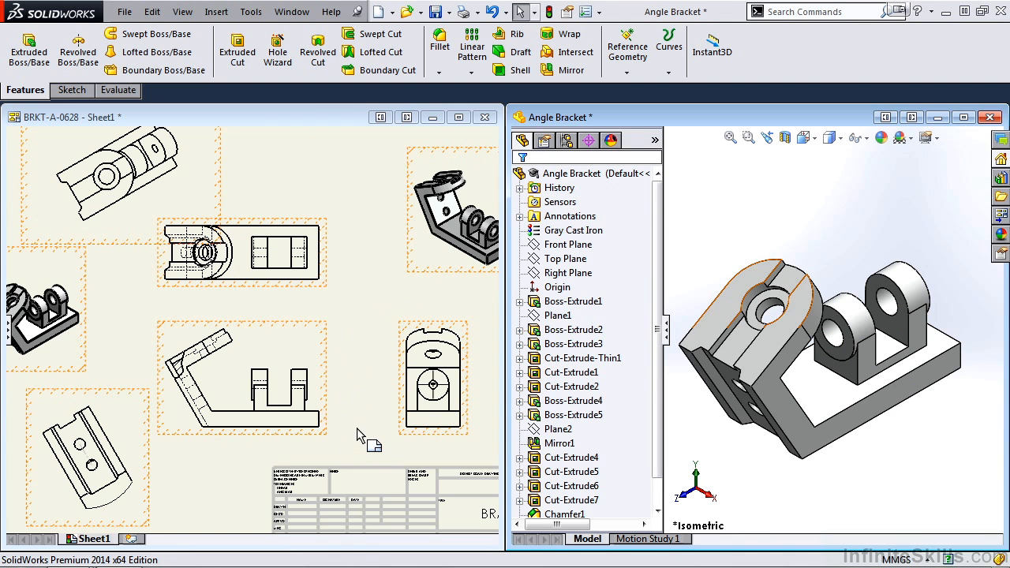